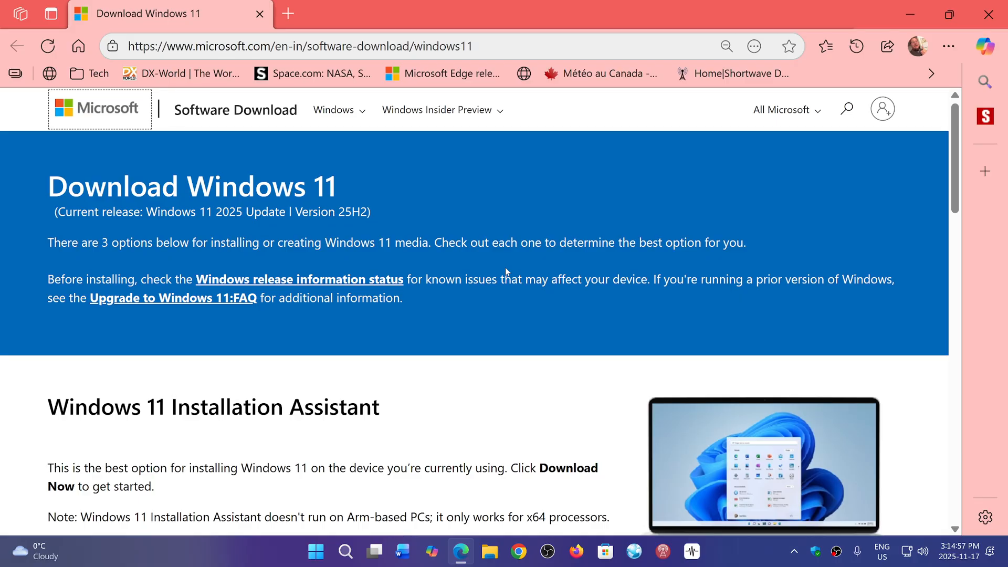
mouse_move(538, 394)
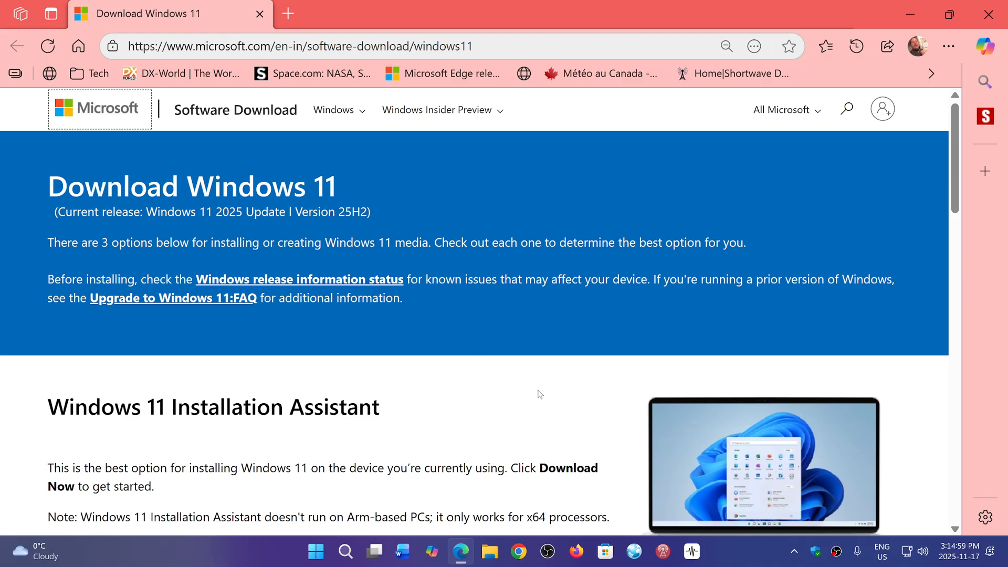
mouse_move(490, 394)
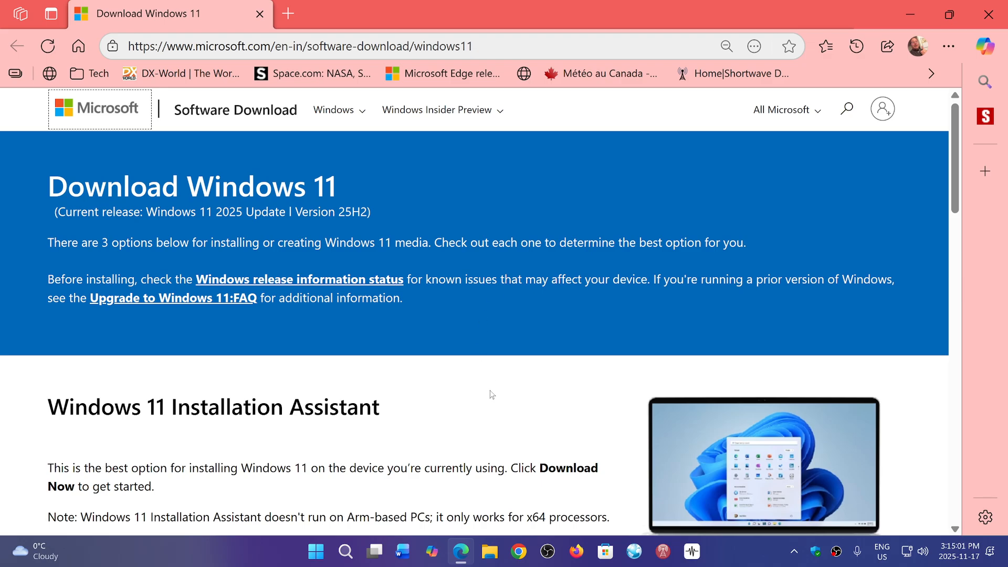
mouse_move(413, 387)
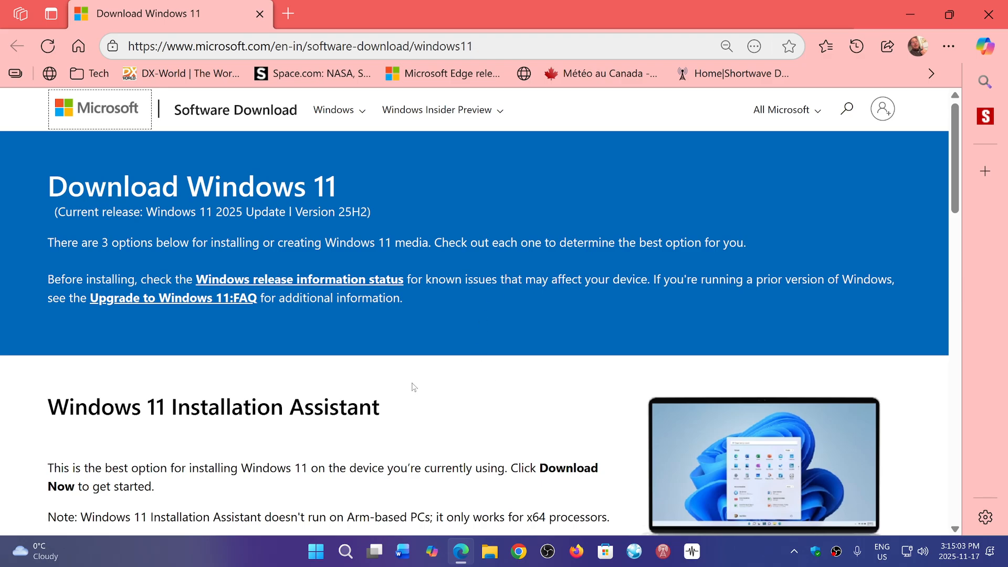
scroll("down", 3)
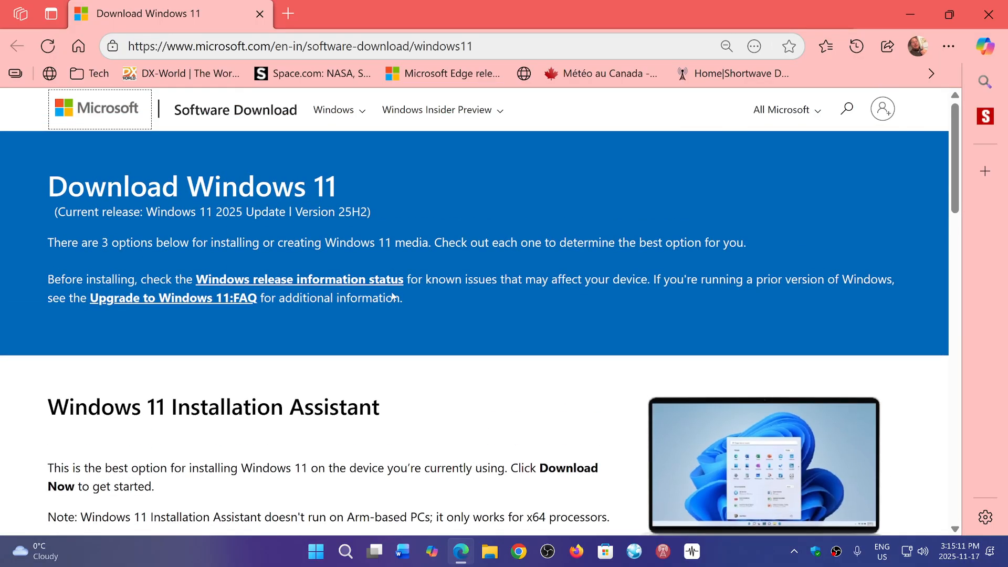
mouse_move(450, 410)
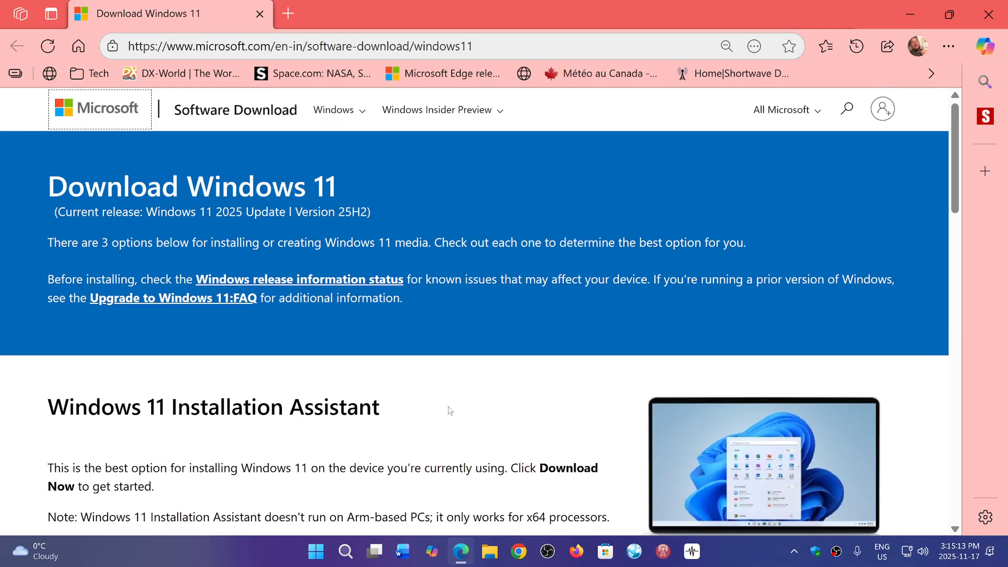
mouse_move(439, 403)
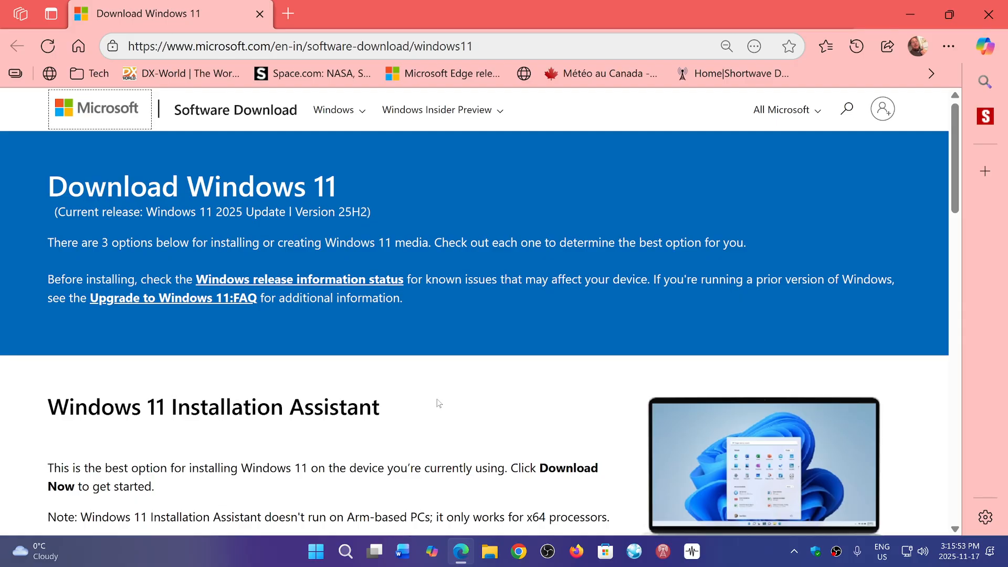
mouse_move(620, 424)
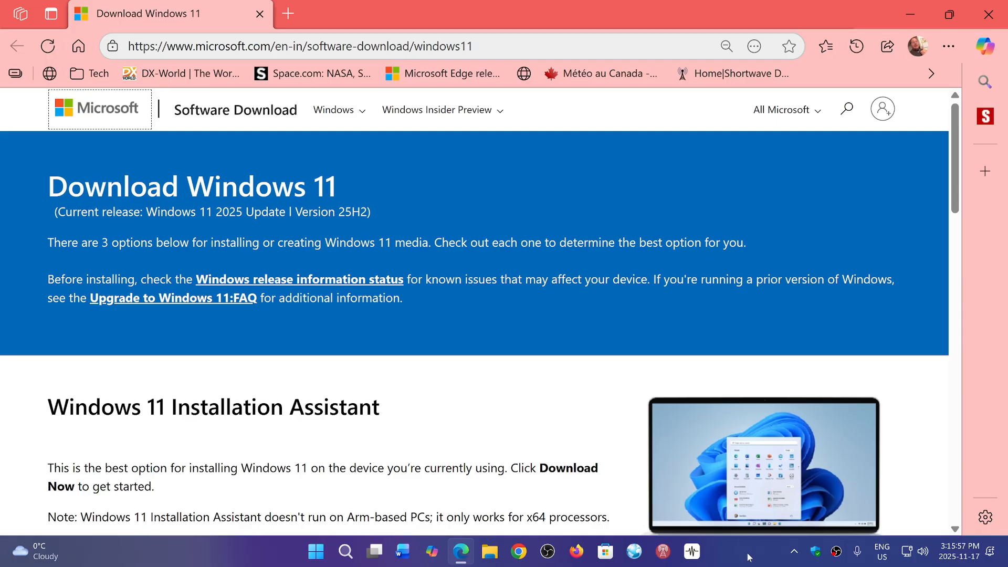
mouse_move(556, 4)
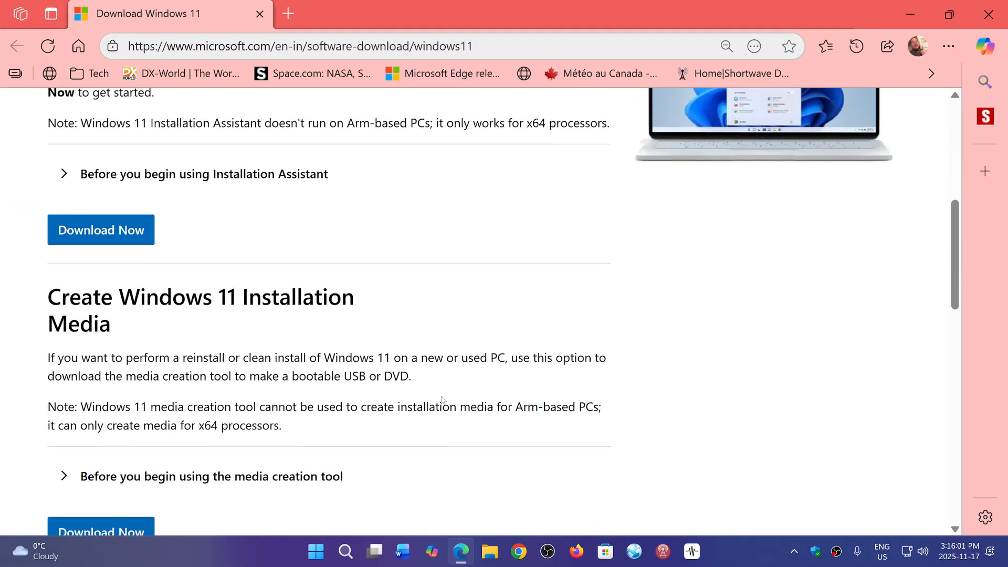
scroll("down", 3)
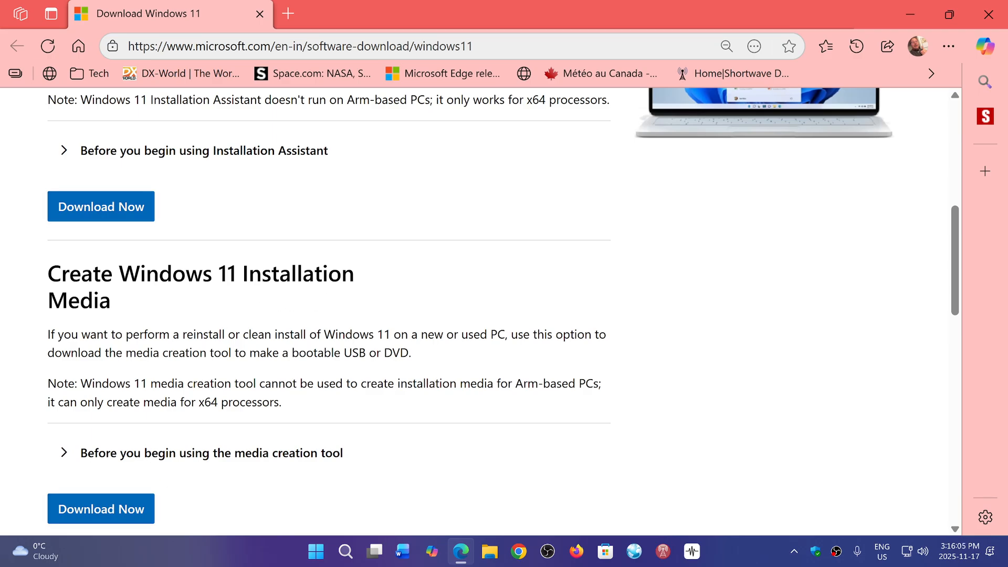
mouse_move(108, 523)
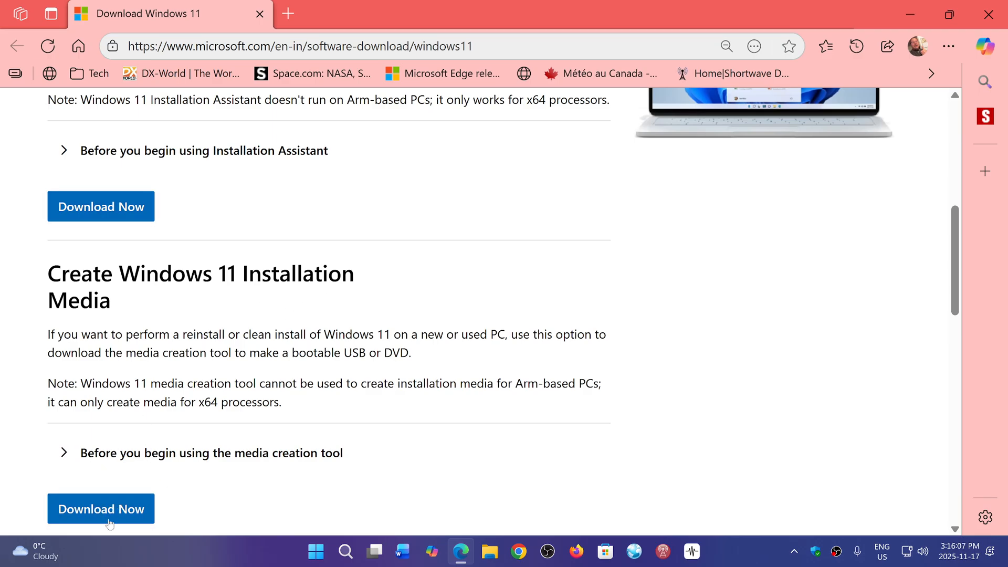
mouse_move(630, 419)
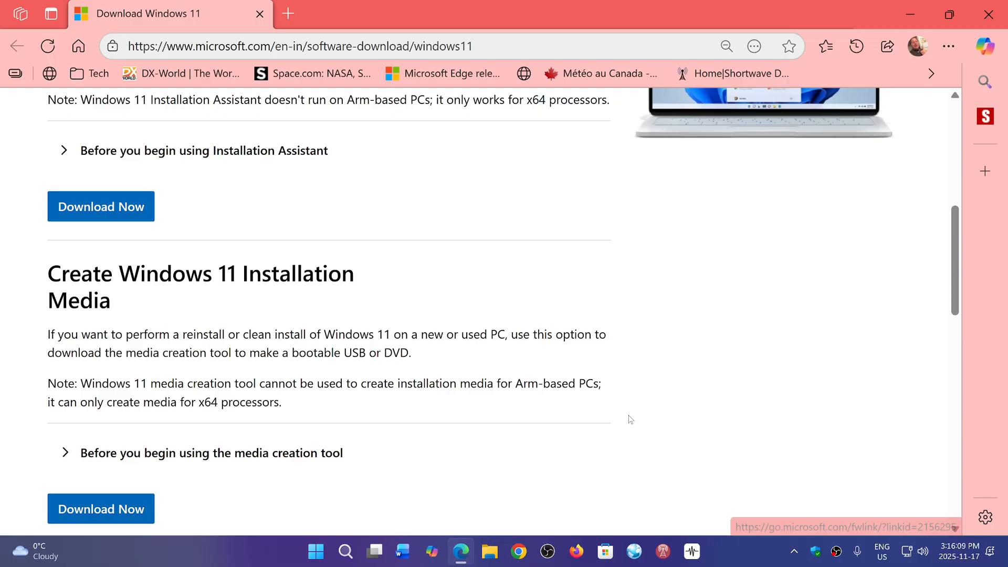
scroll("up", 3)
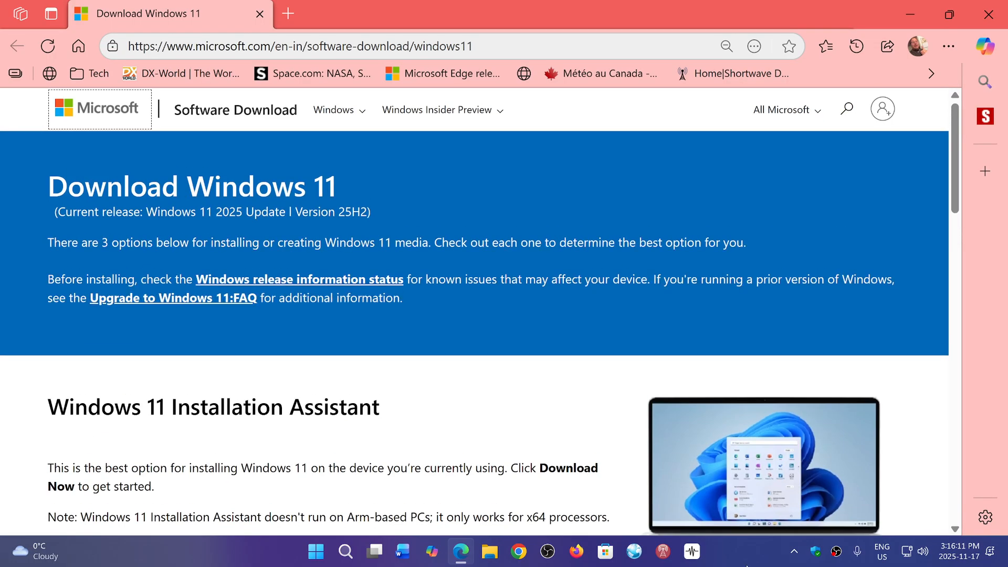